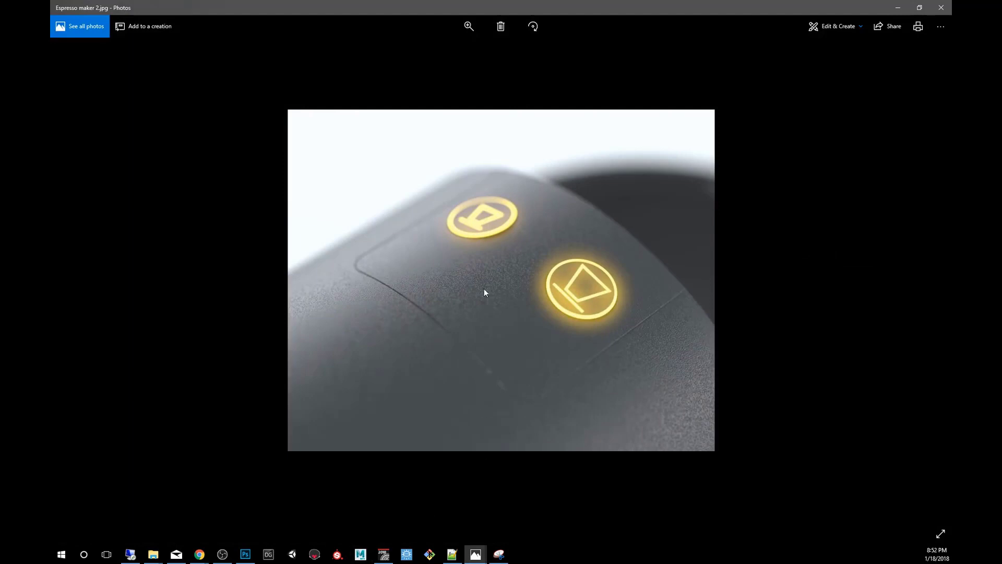
mouse_move(551, 283)
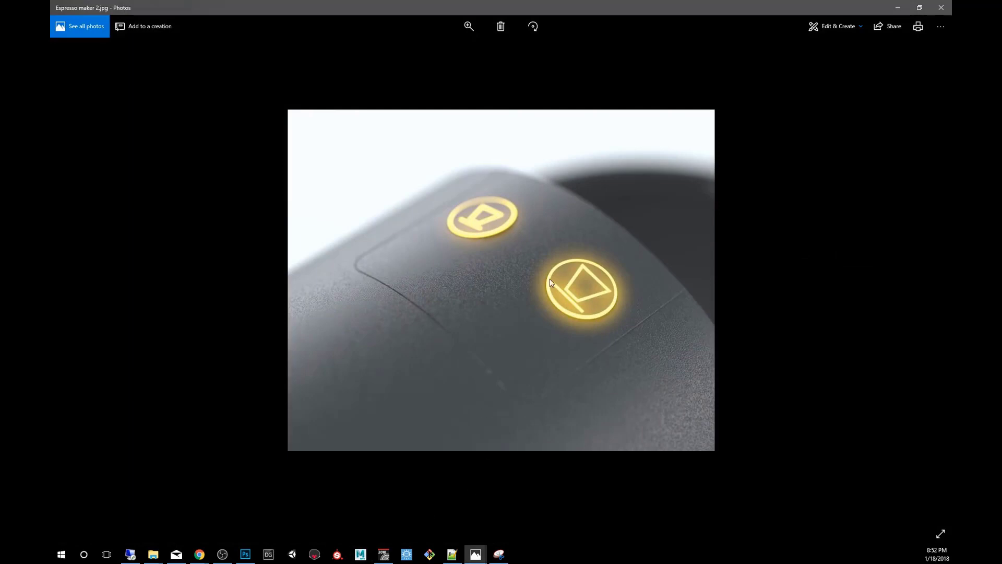
mouse_move(523, 264)
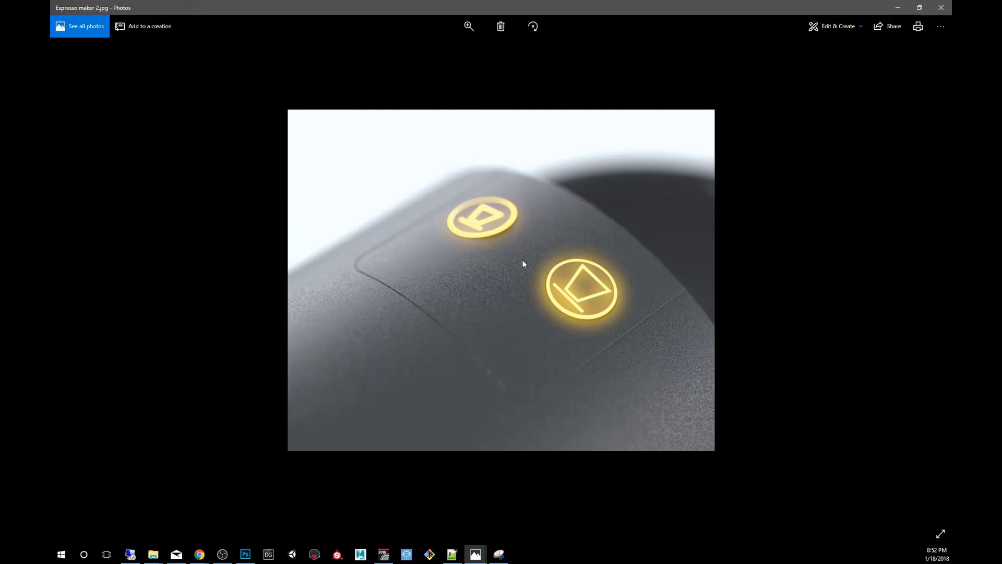
mouse_move(580, 352)
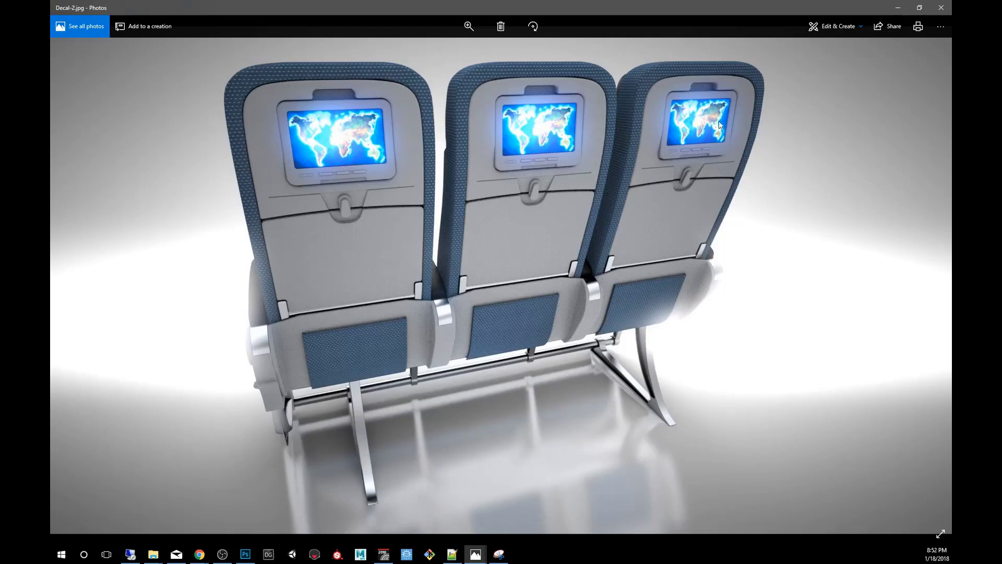
mouse_move(641, 373)
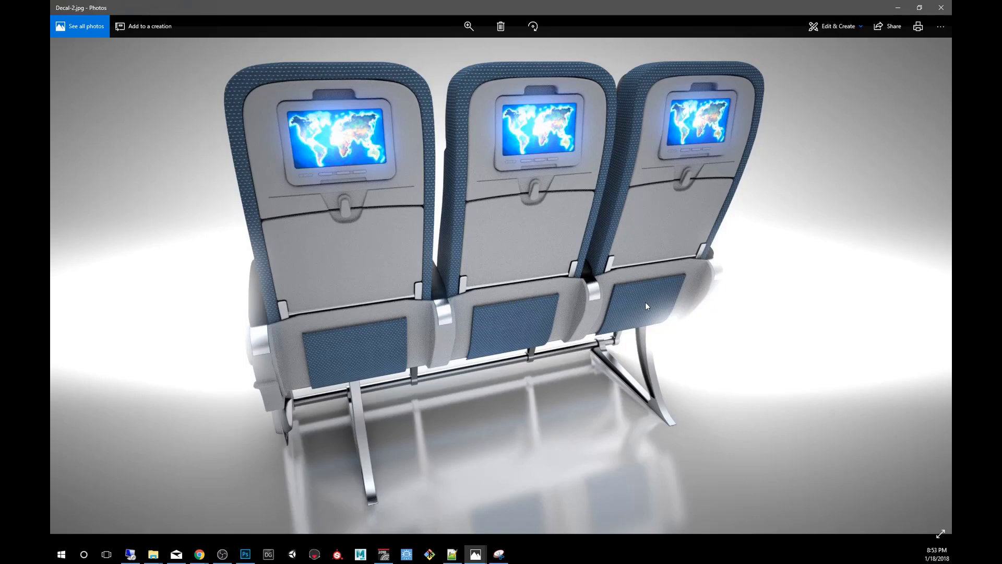
mouse_move(564, 311)
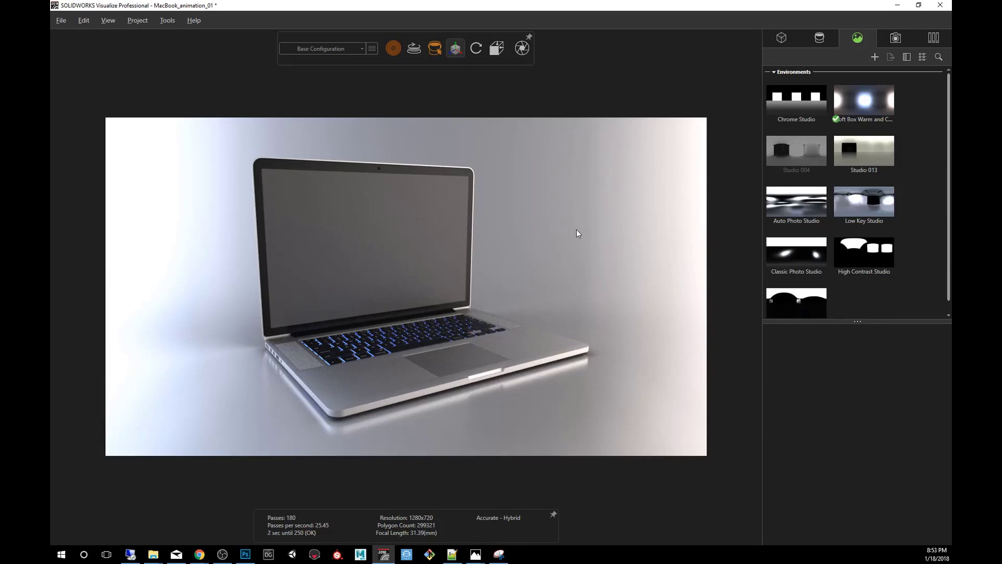
Import mac_screen.jpg as a decal and drop it onto the laptop screen.
left_click(781, 37)
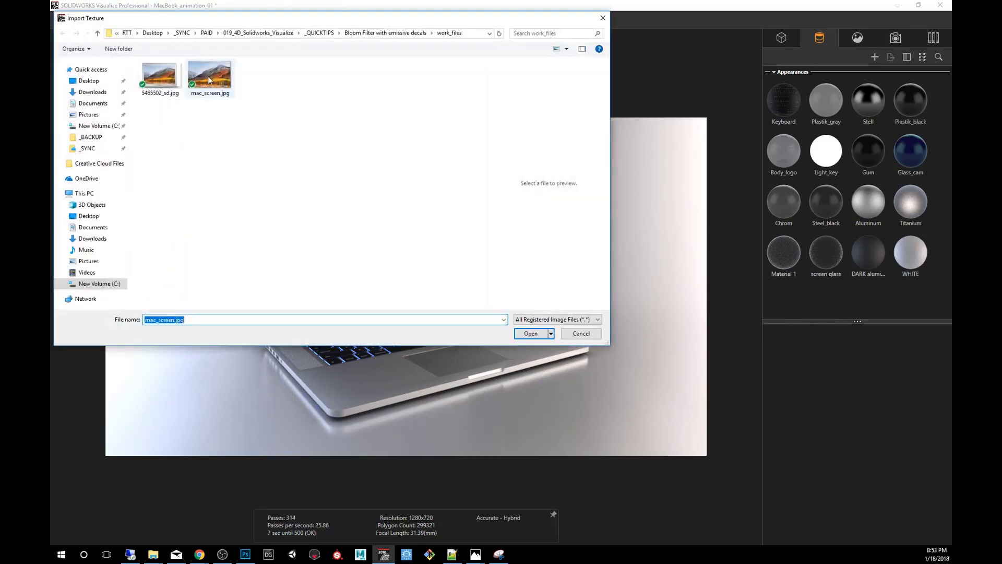
left_click(210, 75)
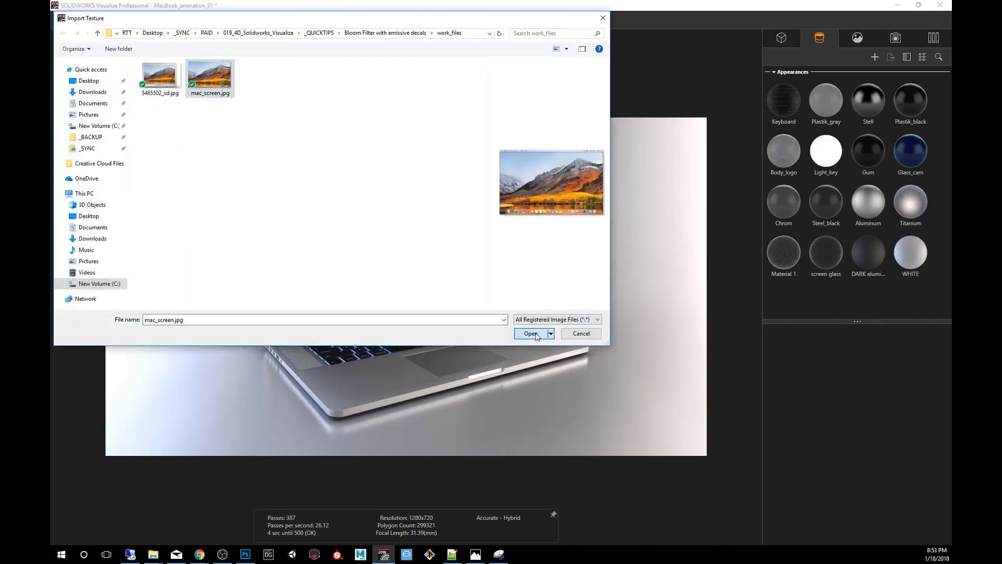
left_click(531, 332)
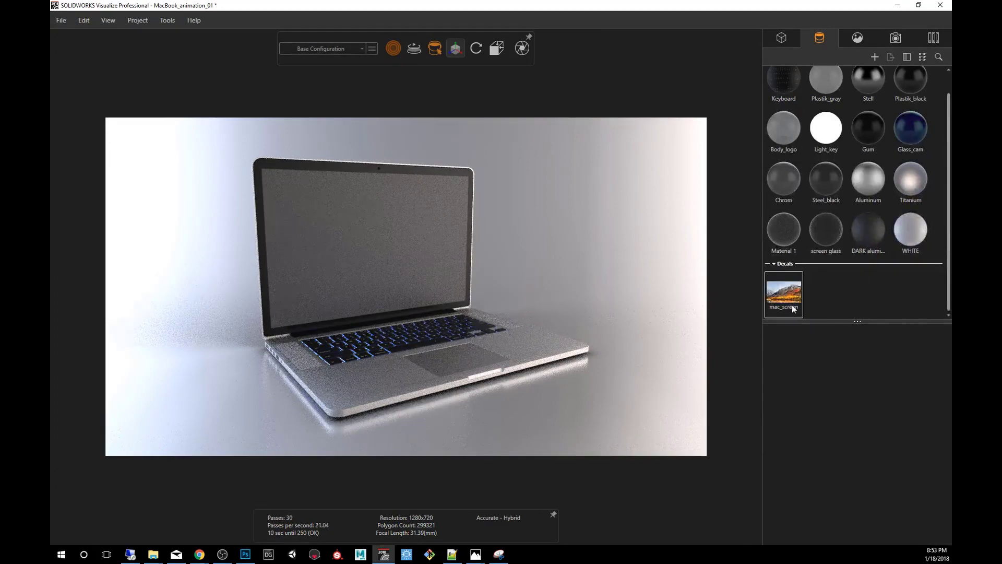
left_click(783, 294)
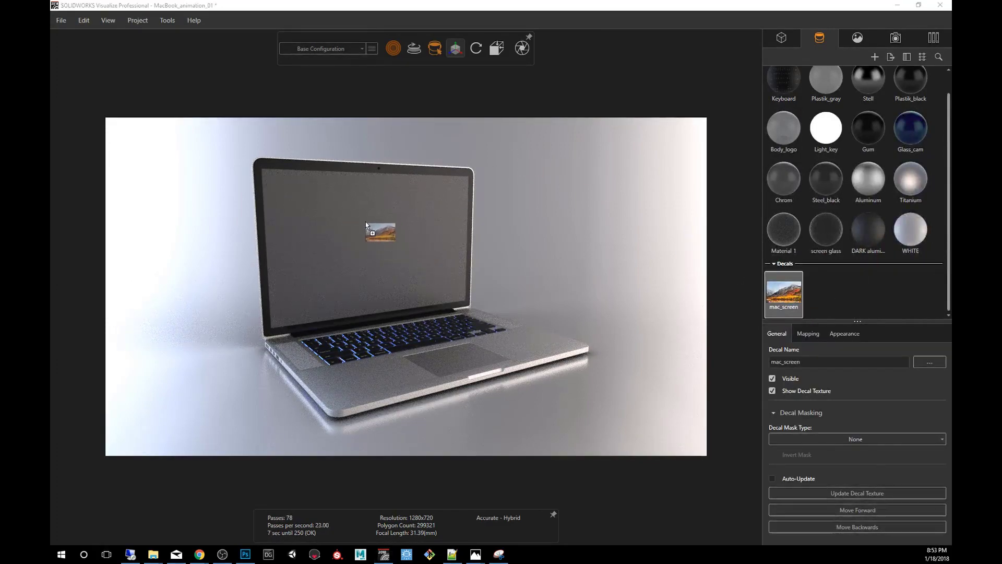
left_click(381, 232)
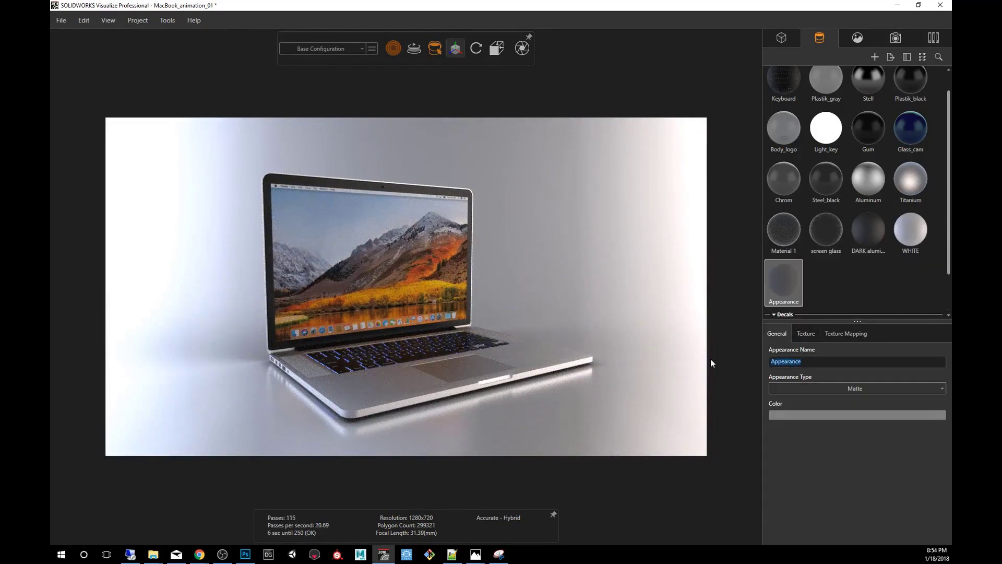
Name the new appearance 'glow' and set its appearance type to Emissive.
type("glow")
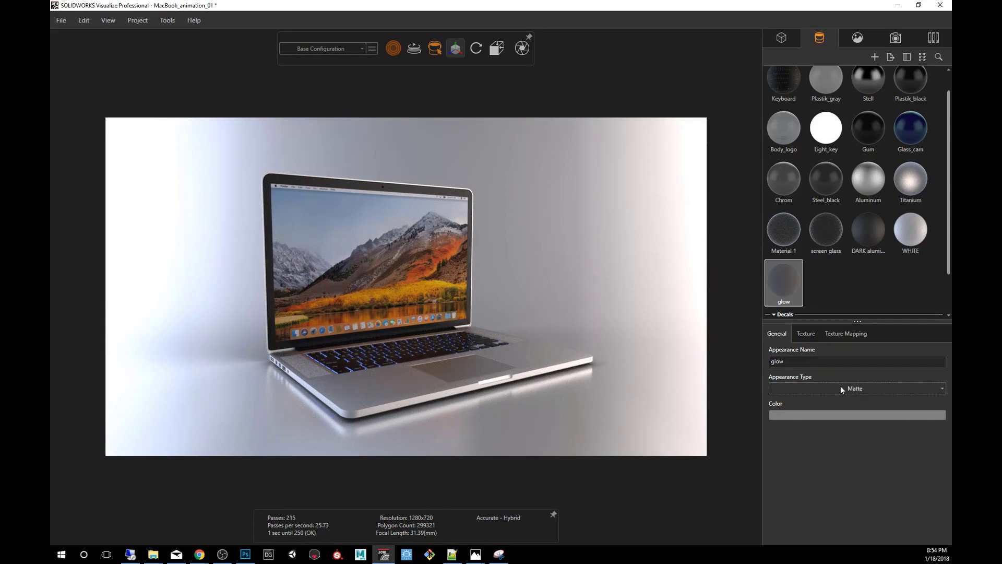
left_click(856, 387)
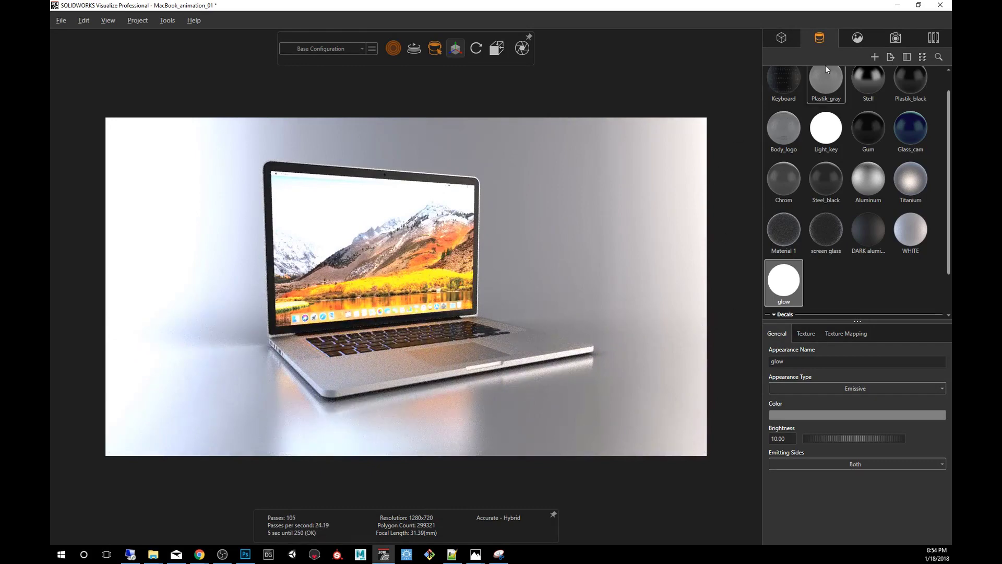
left_click(895, 37)
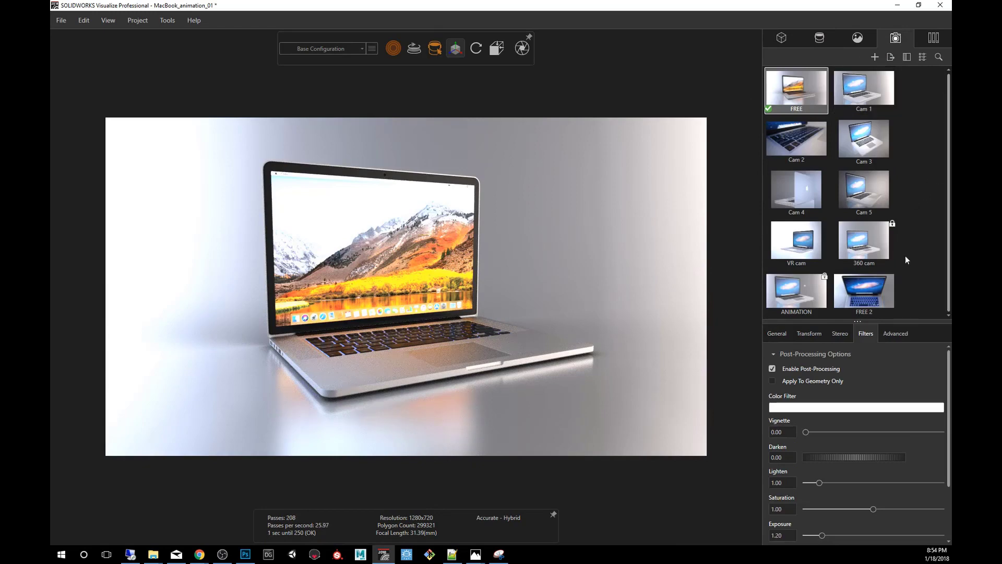
Enable the camera's Bloom filter, with radius about 0.26 and intensity 2.59.
scroll("down", 3)
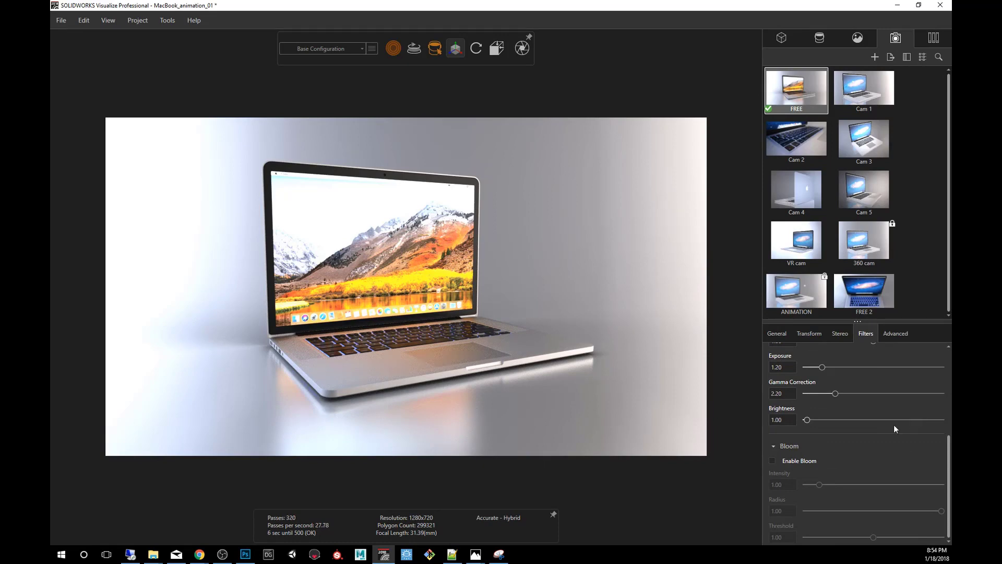
left_click(771, 461)
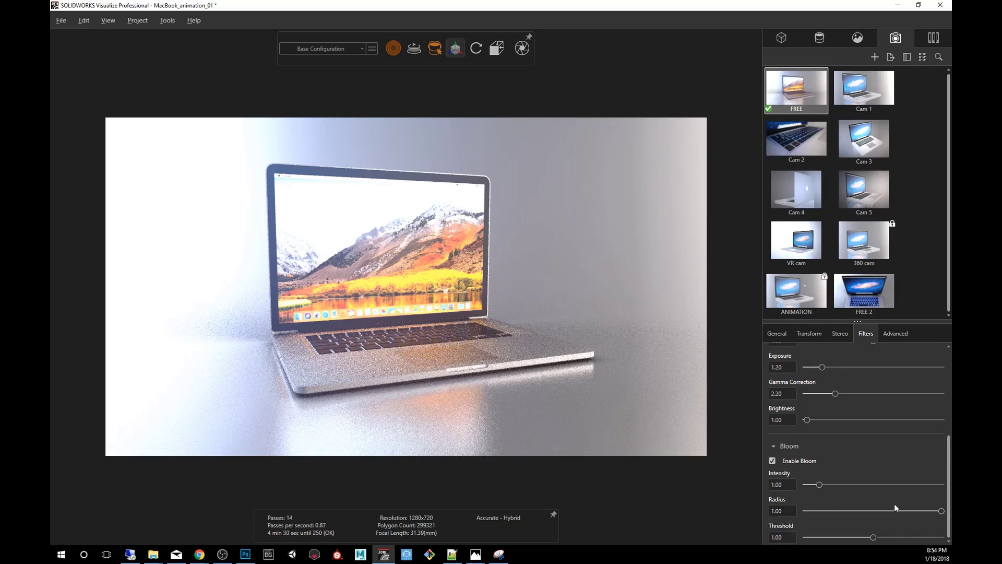
left_click_drag(939, 510, 937, 511)
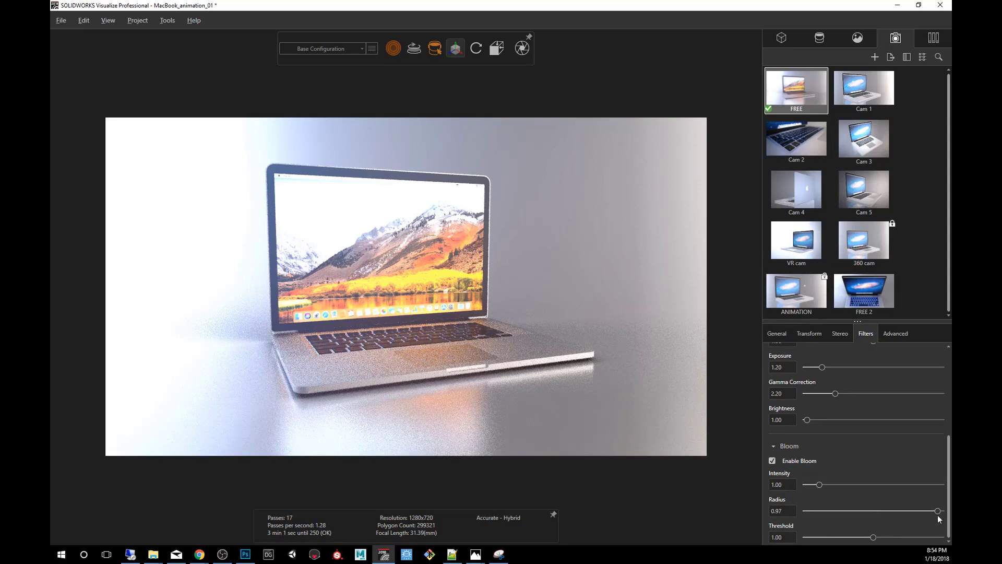
left_click_drag(938, 511, 840, 511)
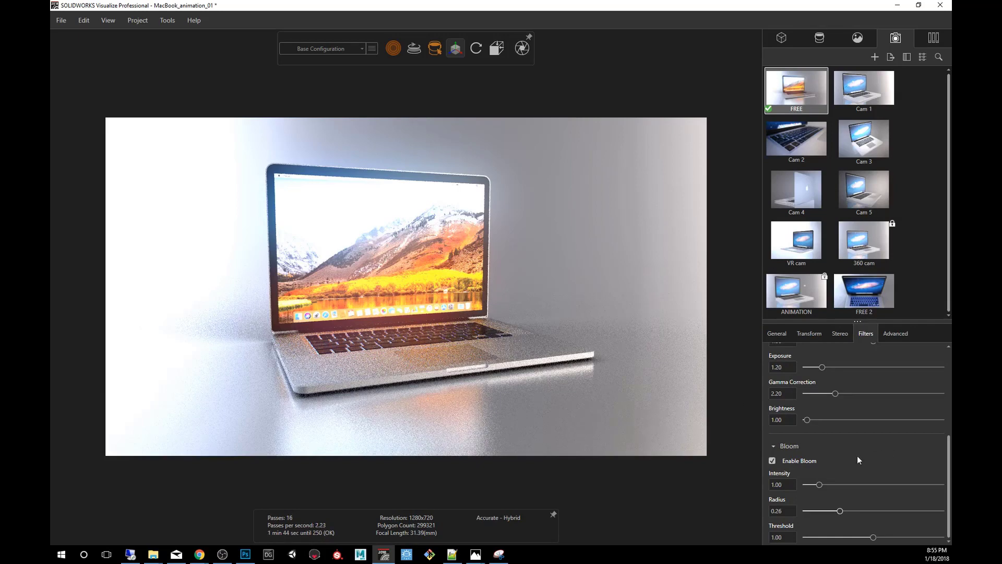
left_click_drag(813, 484, 845, 484)
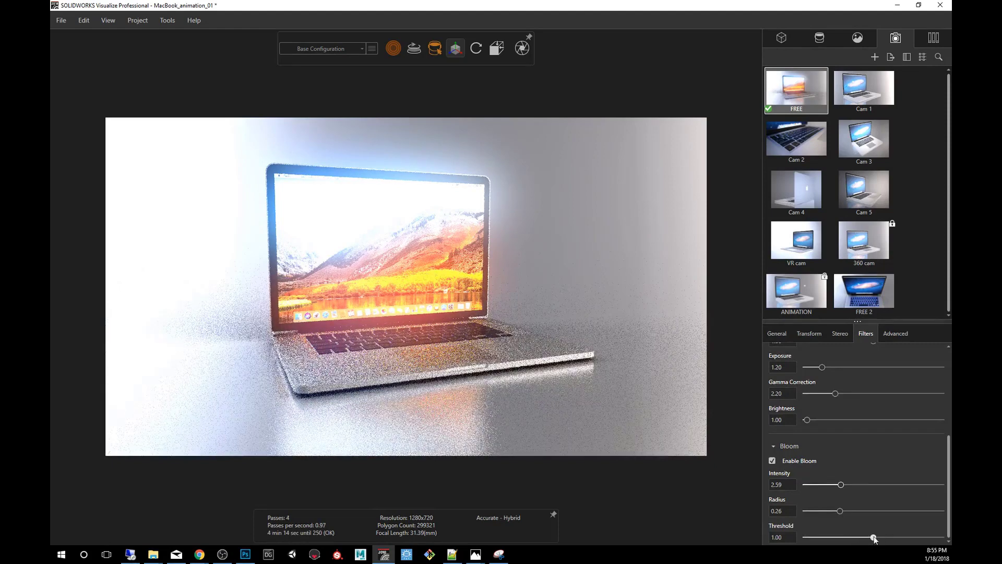
Tune the bloom threshold to 1.03 and bring intensity down to 1.28.
left_click_drag(873, 538, 885, 537)
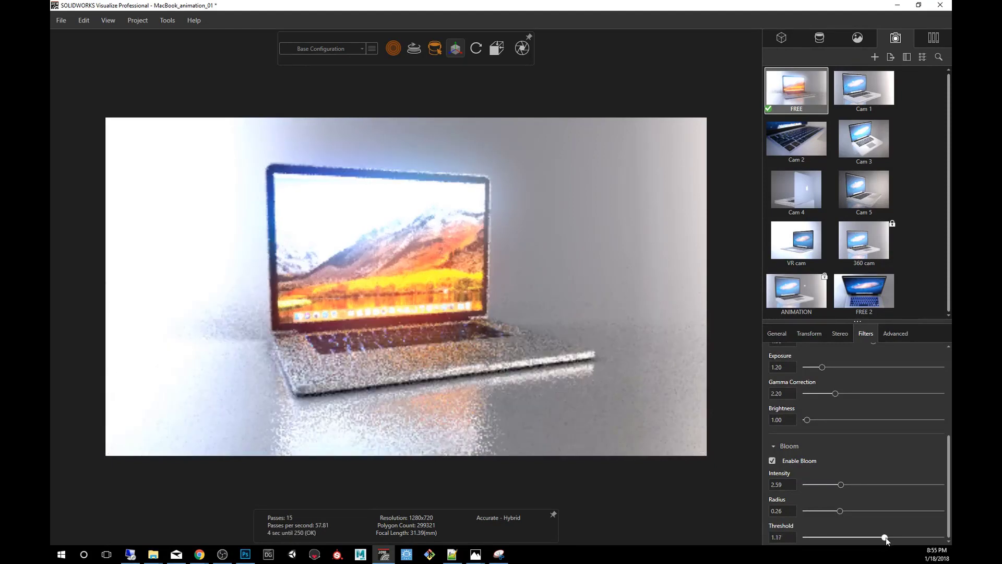
left_click_drag(884, 538, 887, 537)
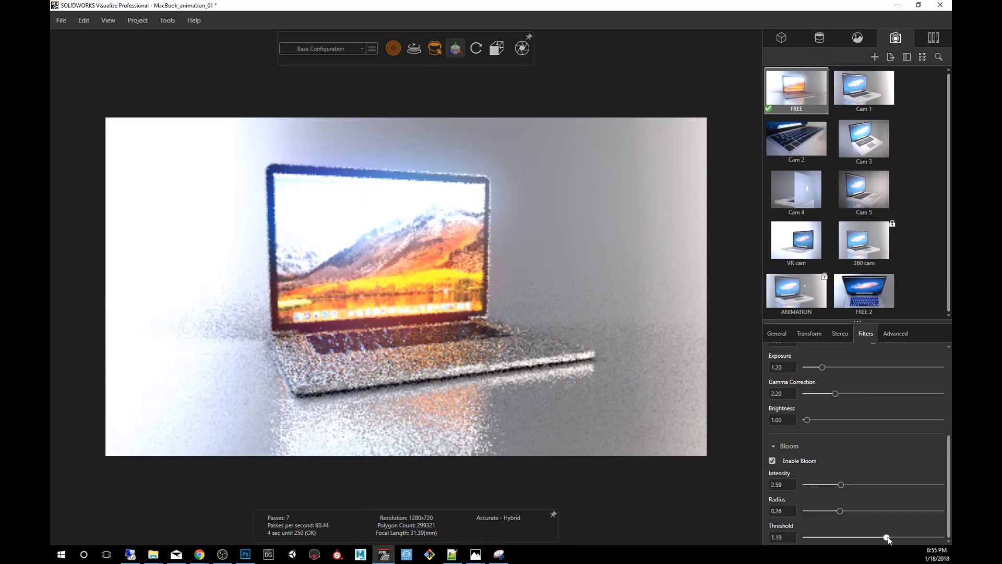
left_click_drag(886, 537, 898, 537)
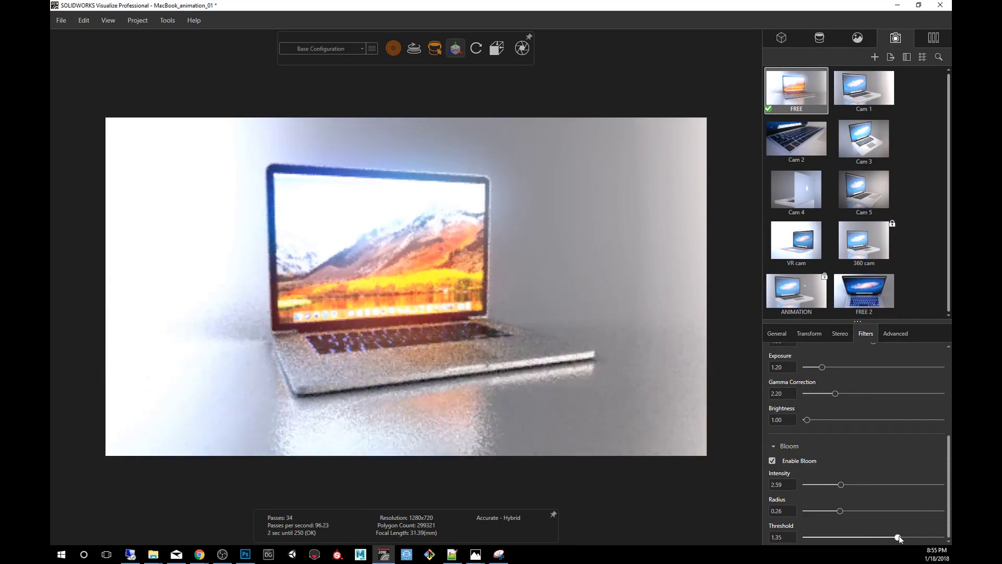
left_click_drag(897, 537, 845, 538)
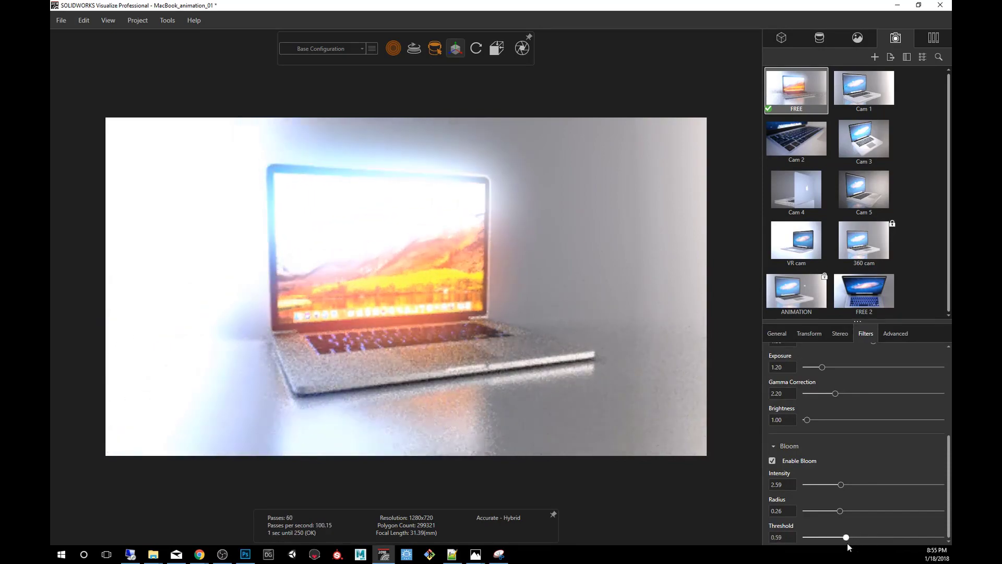
left_click_drag(845, 537, 834, 537)
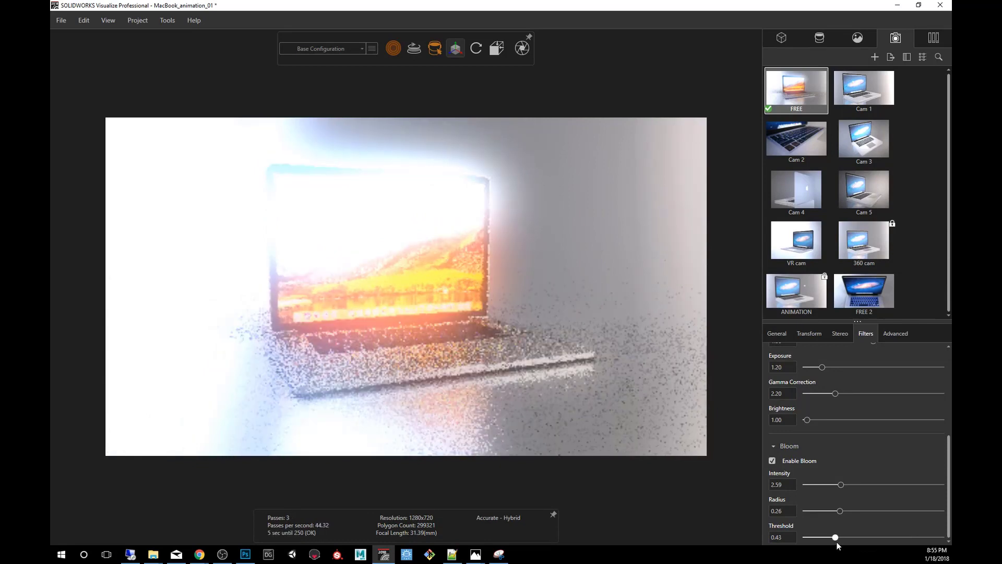
left_click_drag(835, 537, 840, 537)
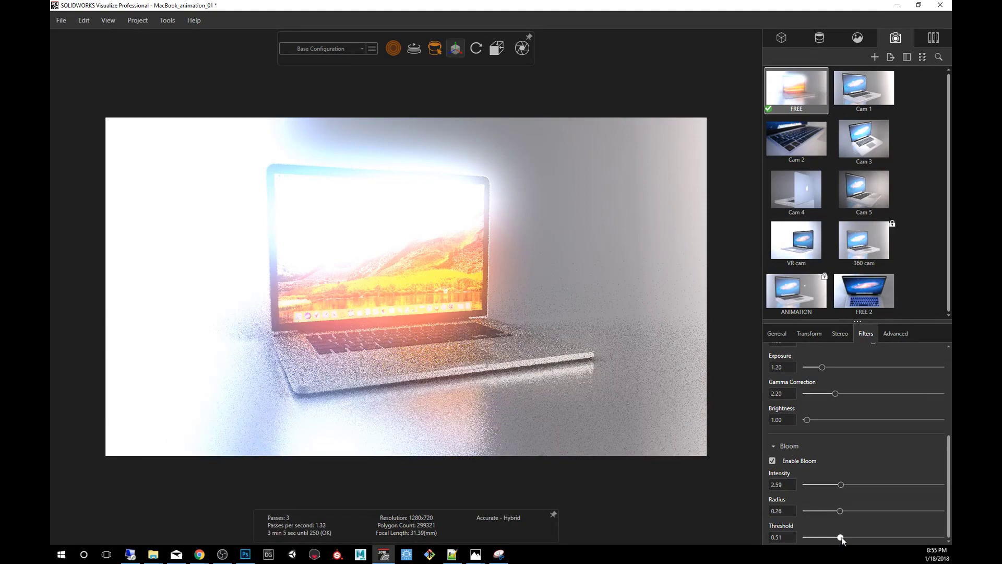
left_click_drag(840, 538, 876, 538)
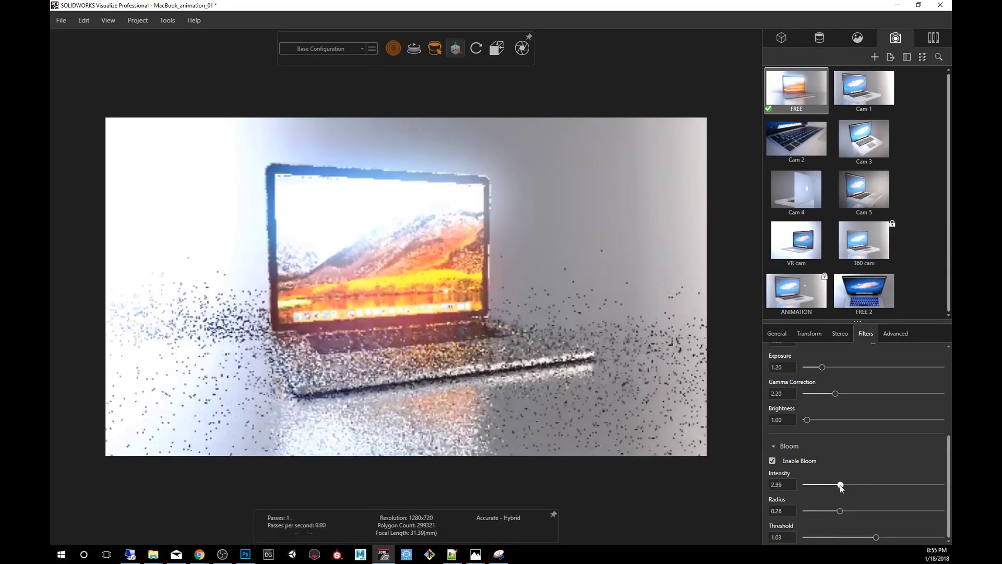
left_click_drag(840, 484, 842, 484)
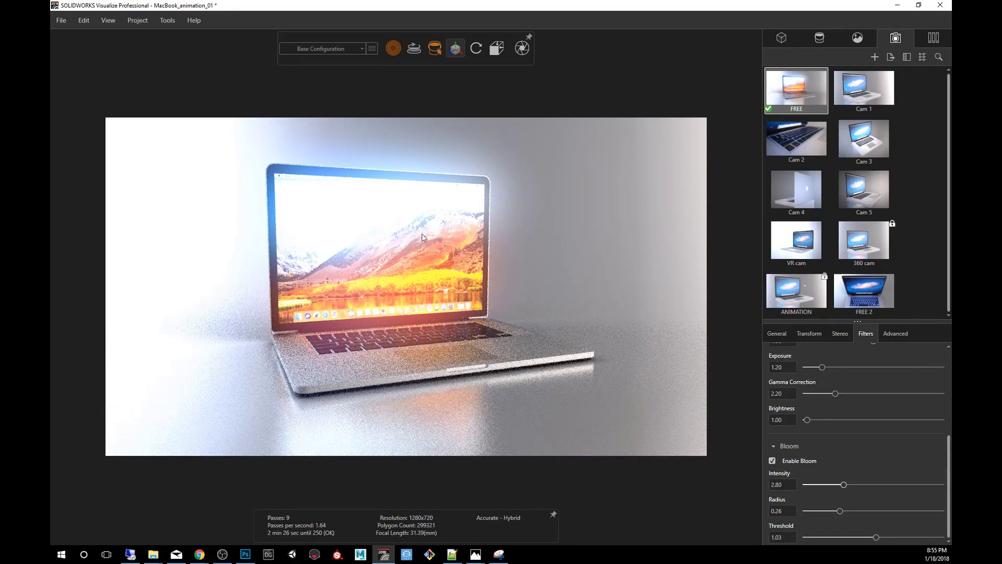
left_click_drag(842, 484, 831, 484)
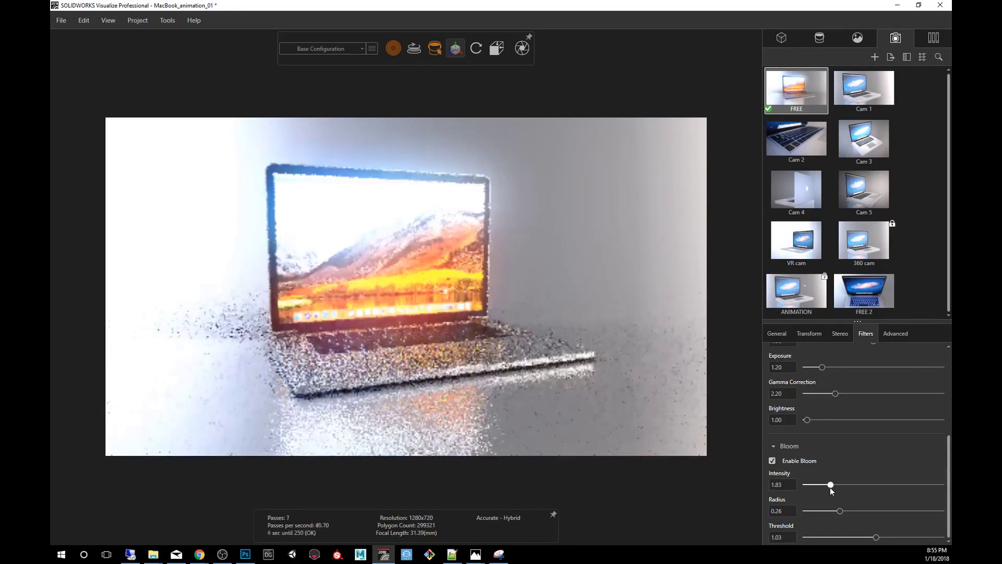
left_click_drag(831, 484, 824, 484)
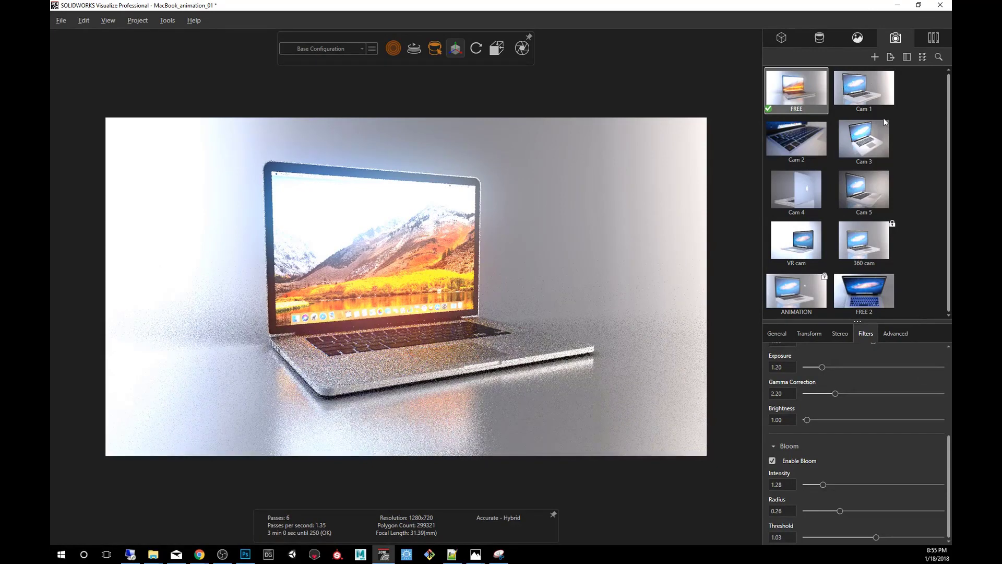
Change the environment's Background Type from Environment to Color.
left_click(857, 37)
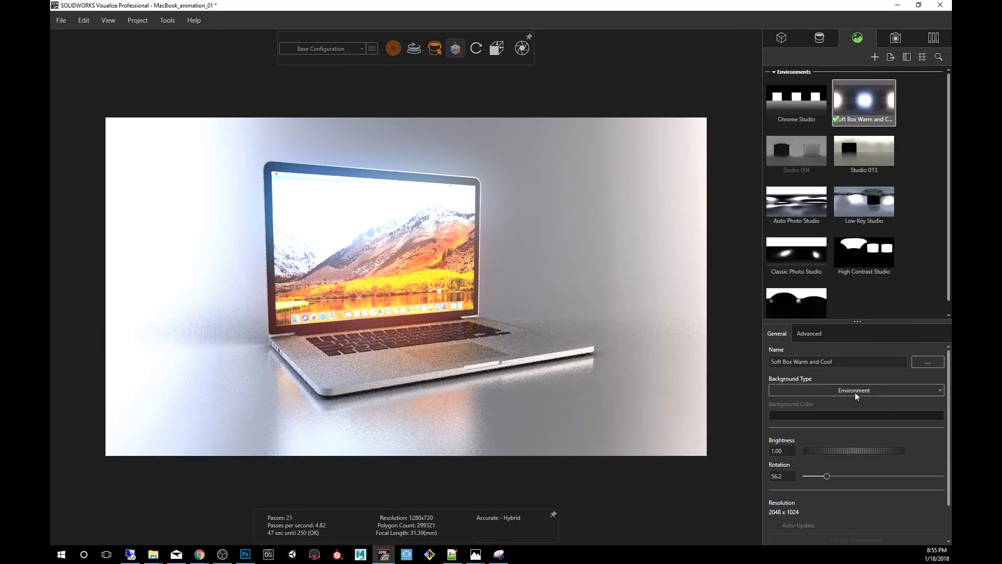
left_click(854, 390)
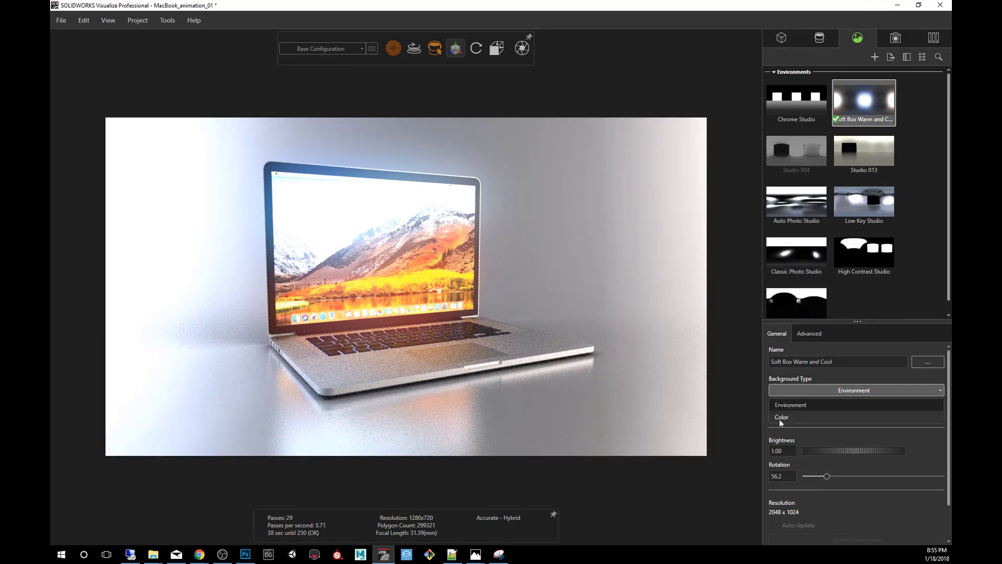
left_click(781, 416)
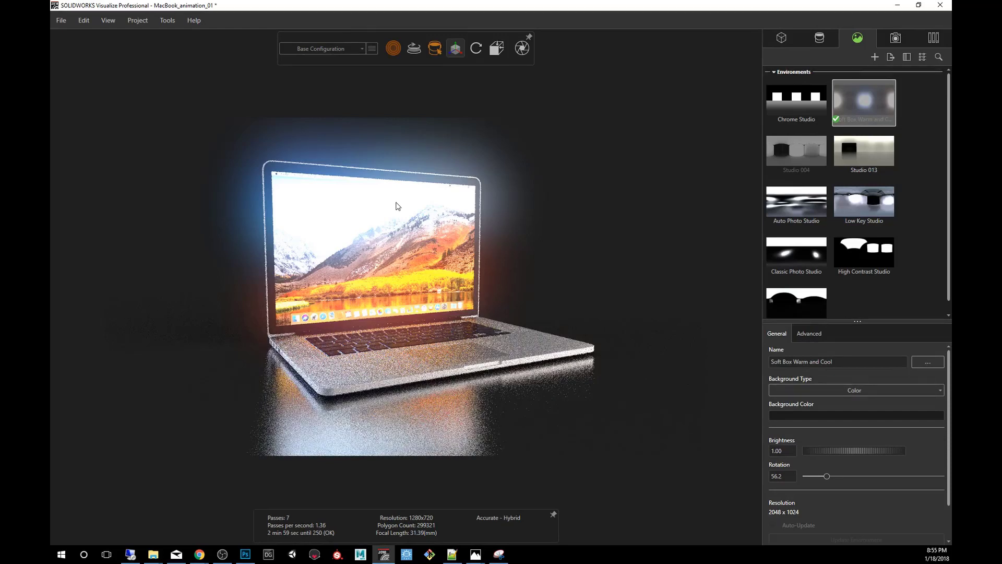
mouse_move(651, 116)
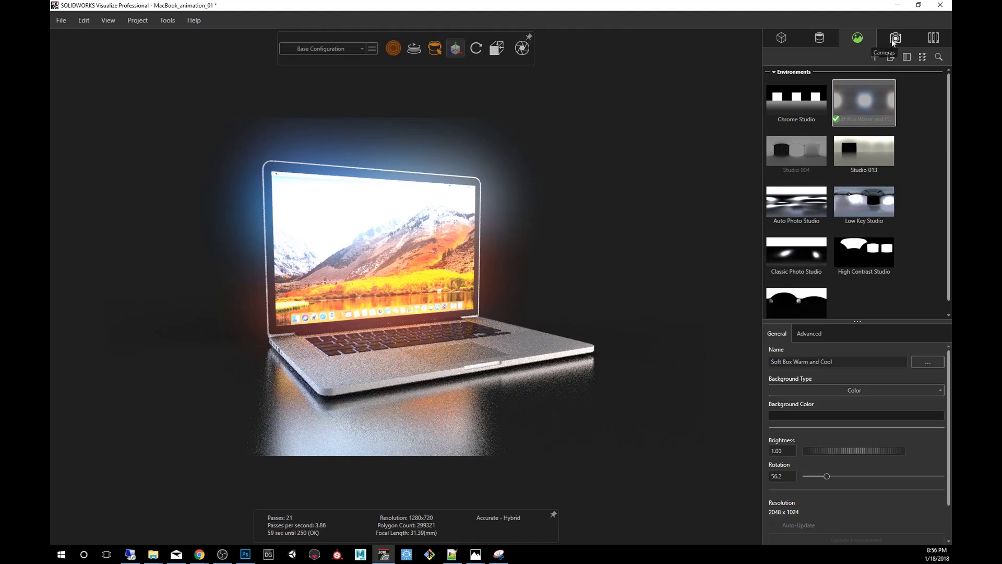
Lower the camera's bloom intensity to 0.74.
left_click(895, 38)
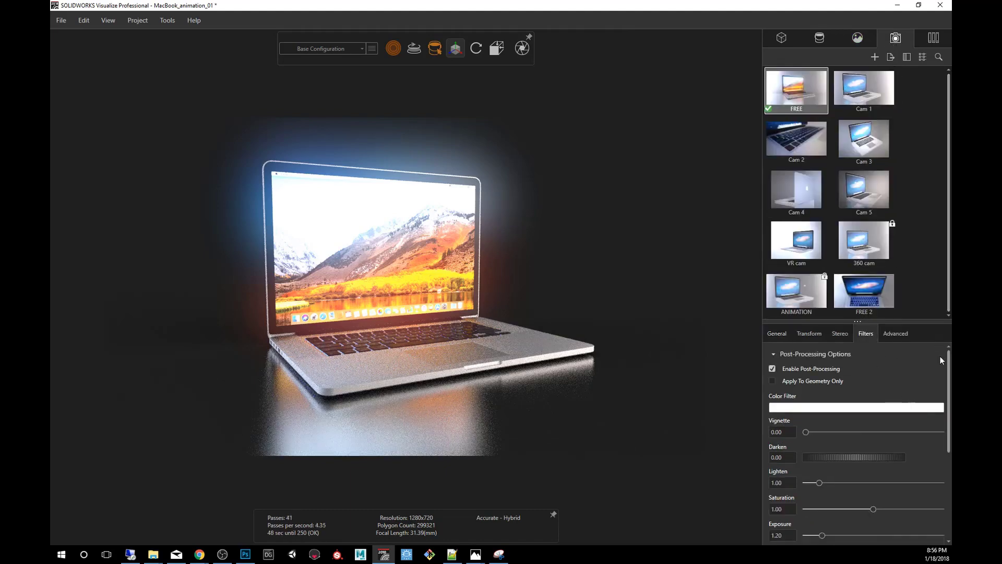
scroll("down", 3)
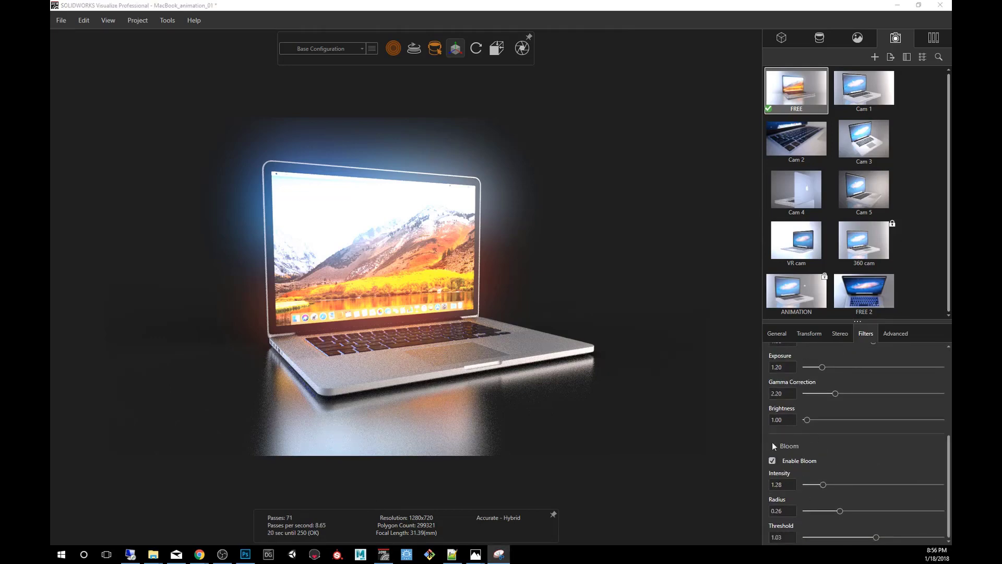
left_click_drag(822, 484, 818, 484)
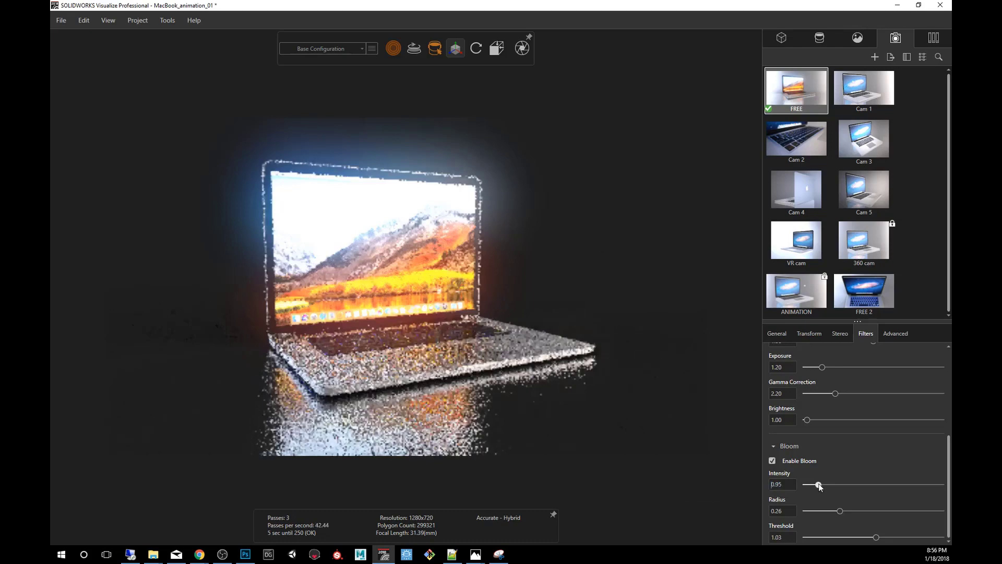
left_click_drag(820, 484, 813, 484)
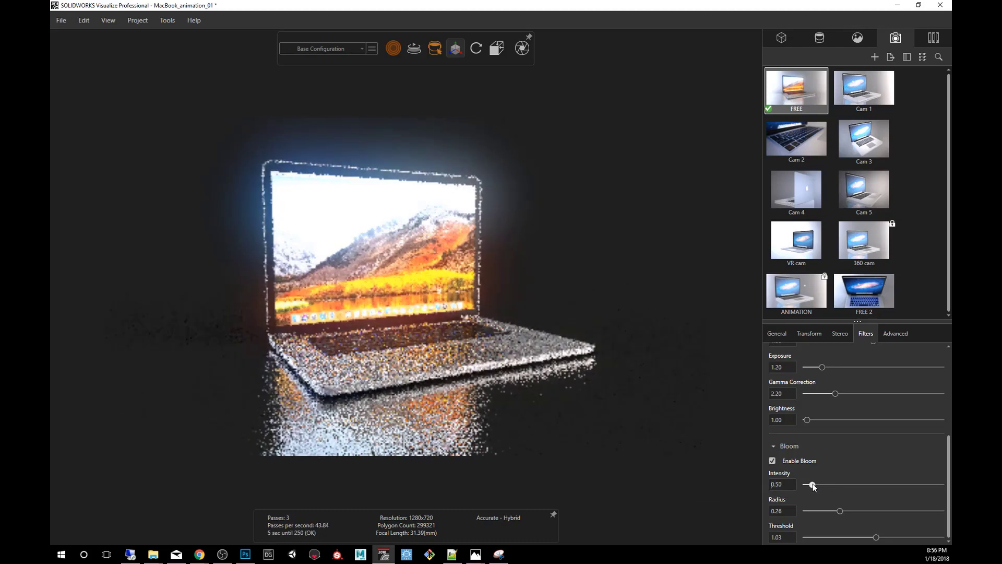
left_click_drag(812, 484, 817, 485)
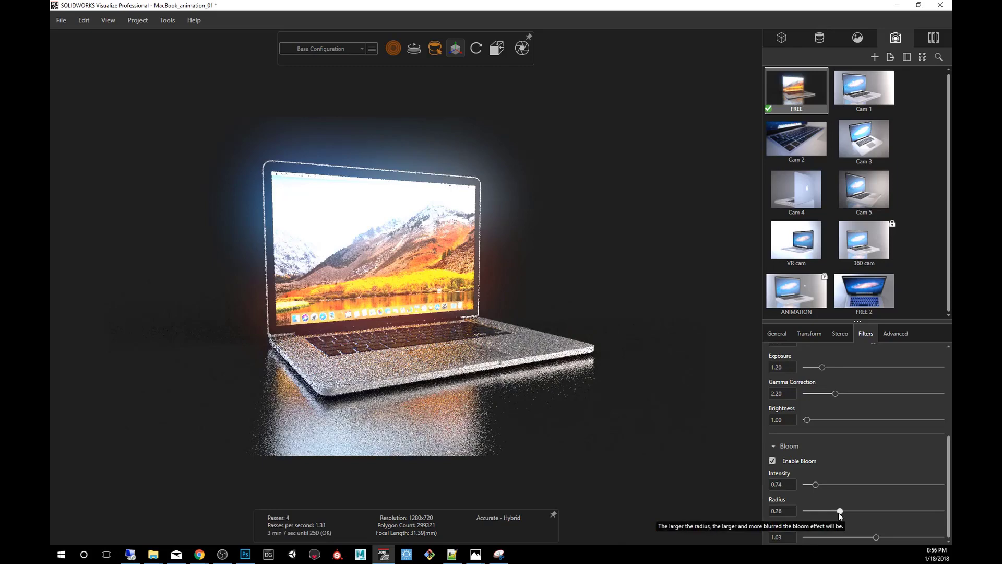
Shrink the bloom radius to 0.20 and raise the threshold to 1.18.
left_click_drag(839, 510, 836, 510)
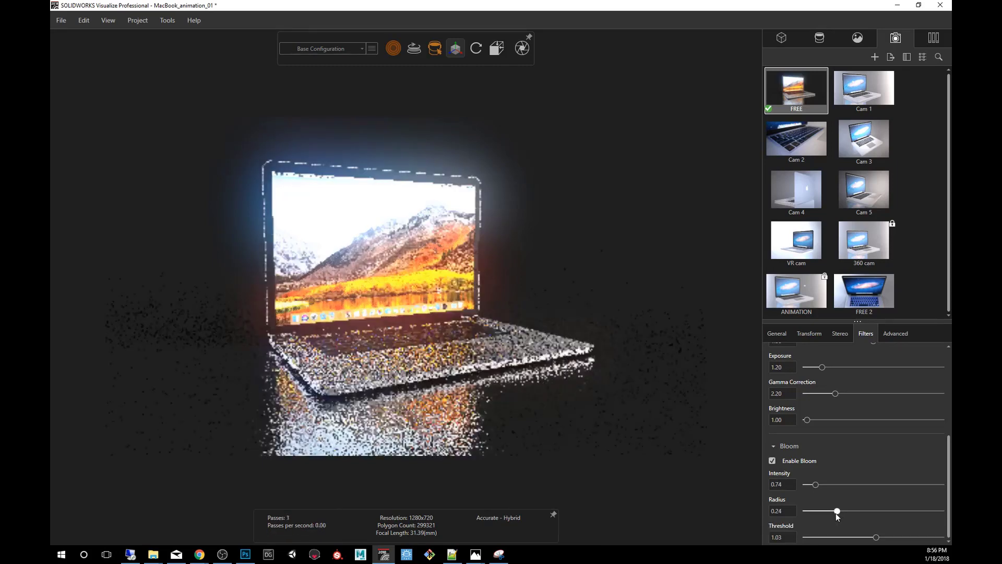
left_click_drag(836, 510, 831, 510)
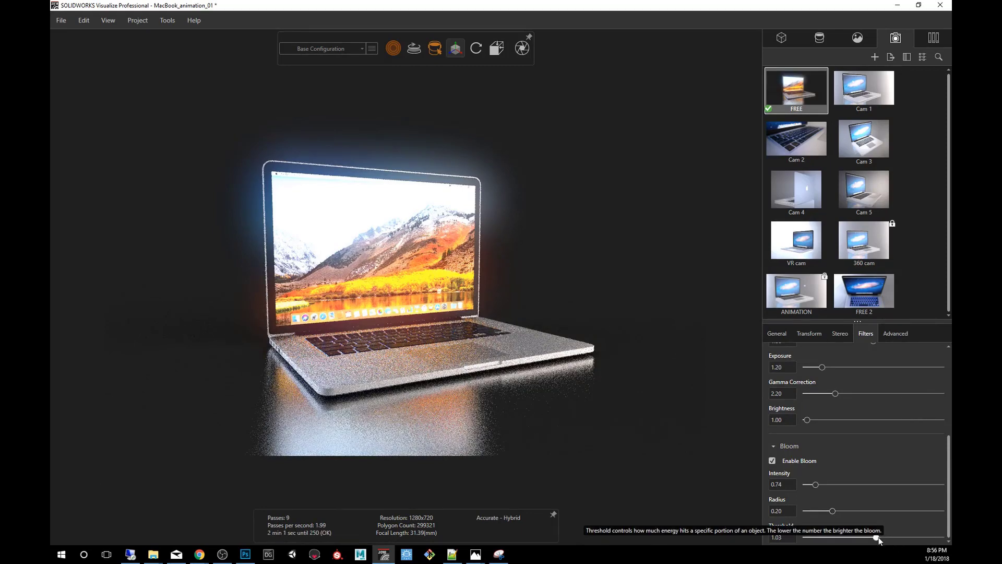
left_click_drag(878, 537, 883, 538)
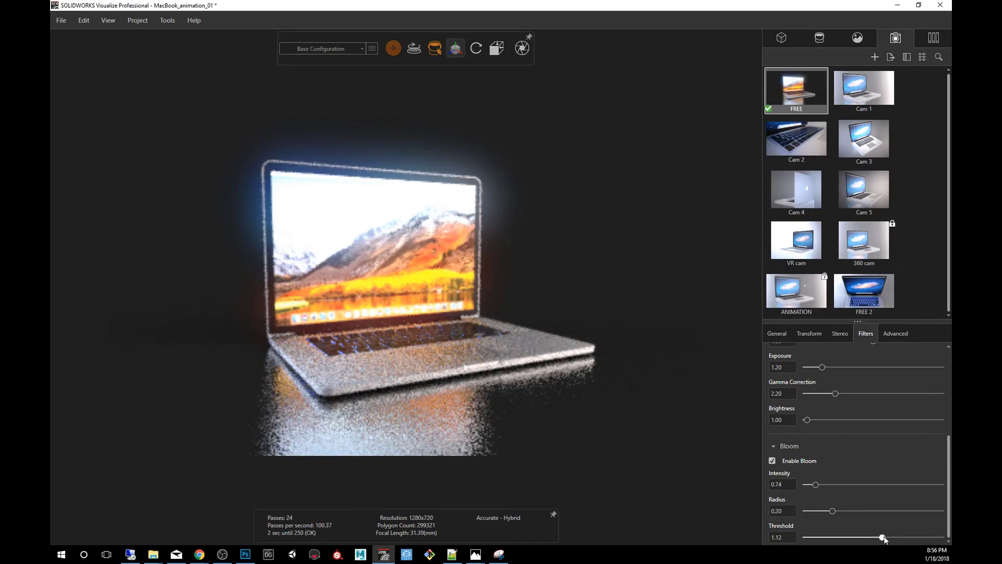
left_click_drag(882, 537, 888, 537)
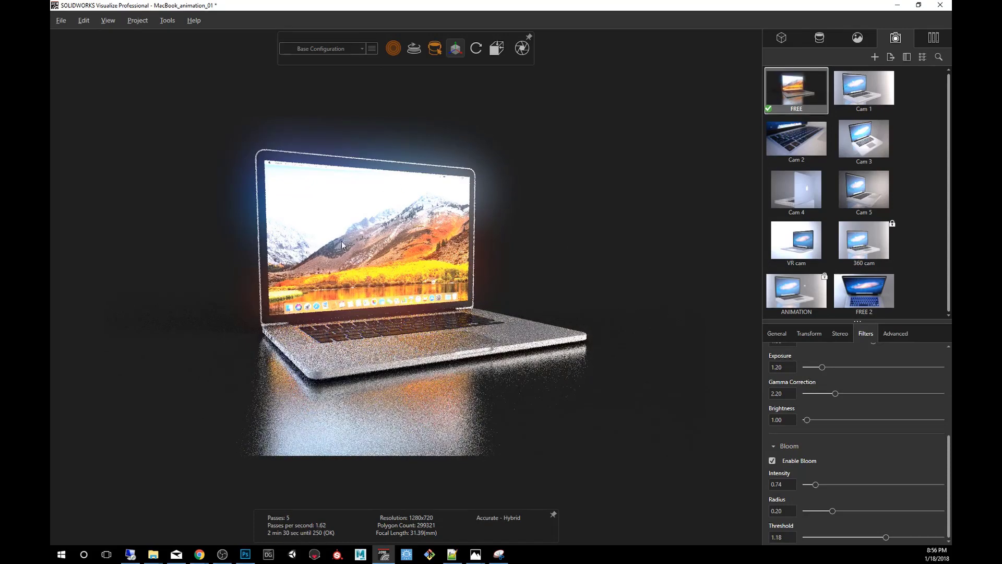
left_click(819, 38)
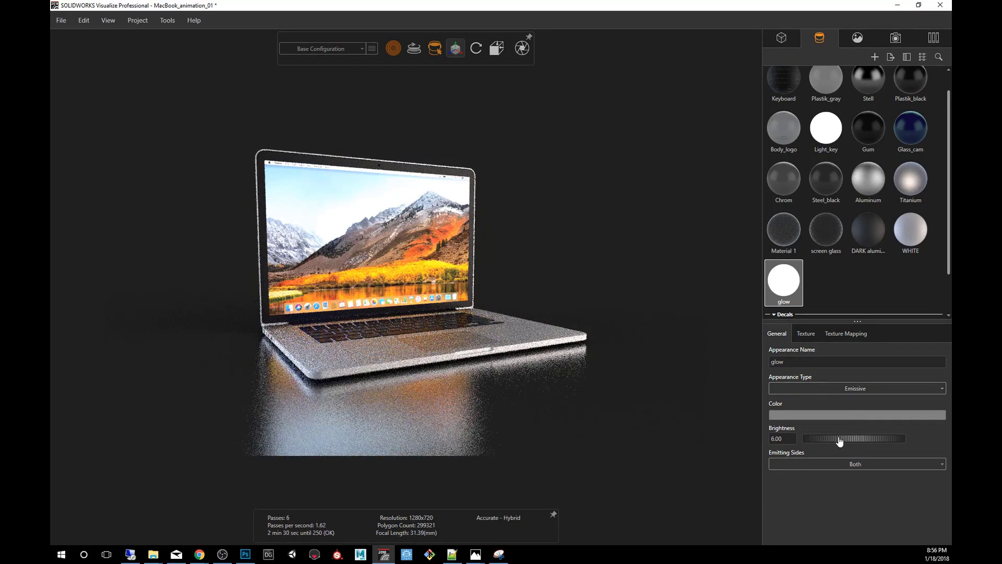
Drag the glow appearance's Brightness slider up past 7.
left_click_drag(833, 439, 840, 438)
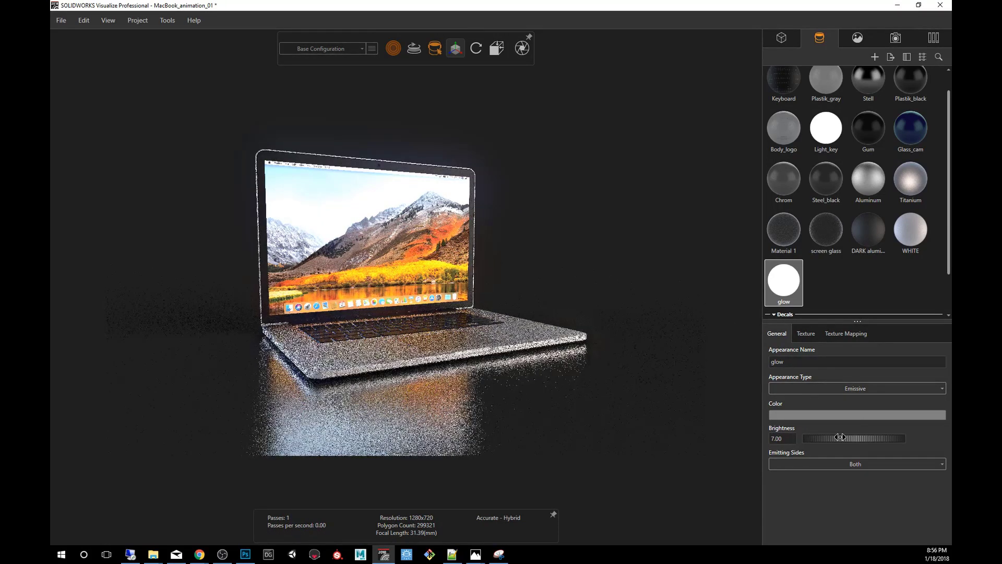
left_click_drag(837, 438, 856, 438)
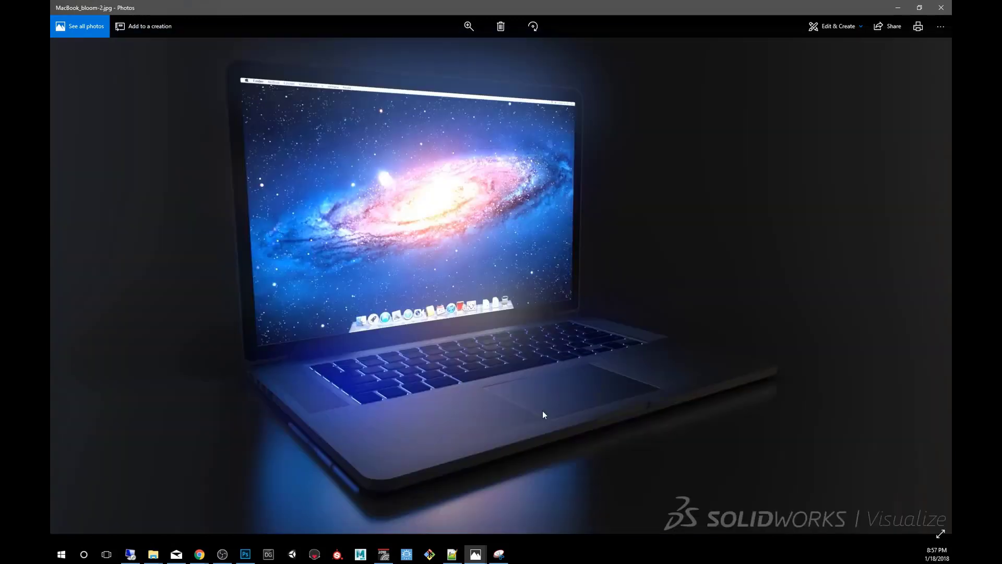
mouse_move(761, 309)
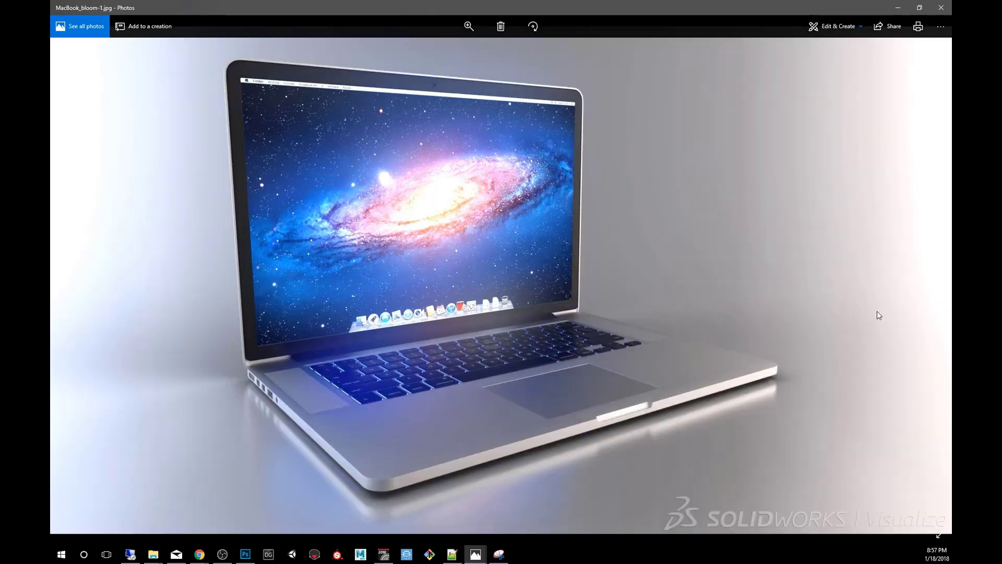
mouse_move(813, 143)
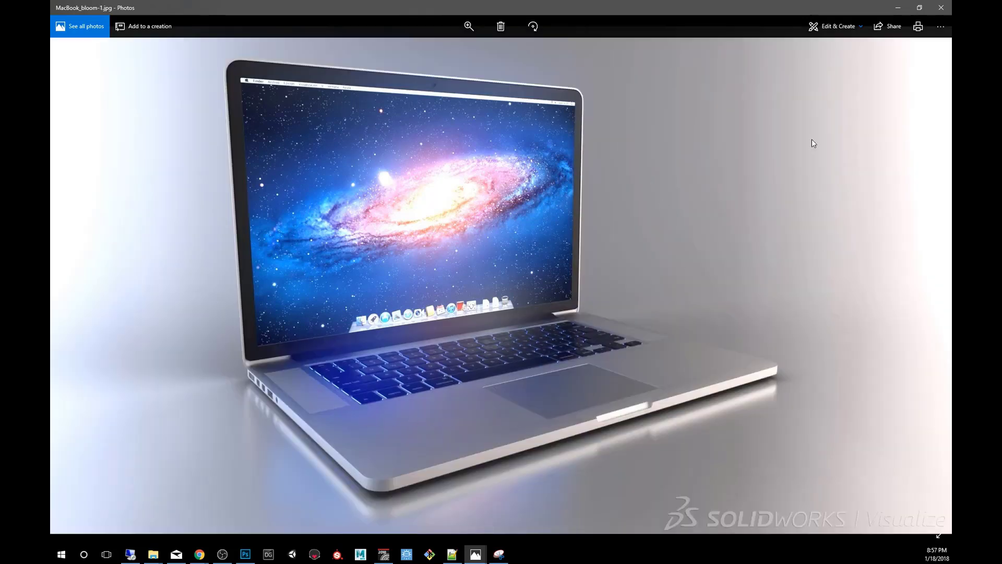
mouse_move(937, 557)
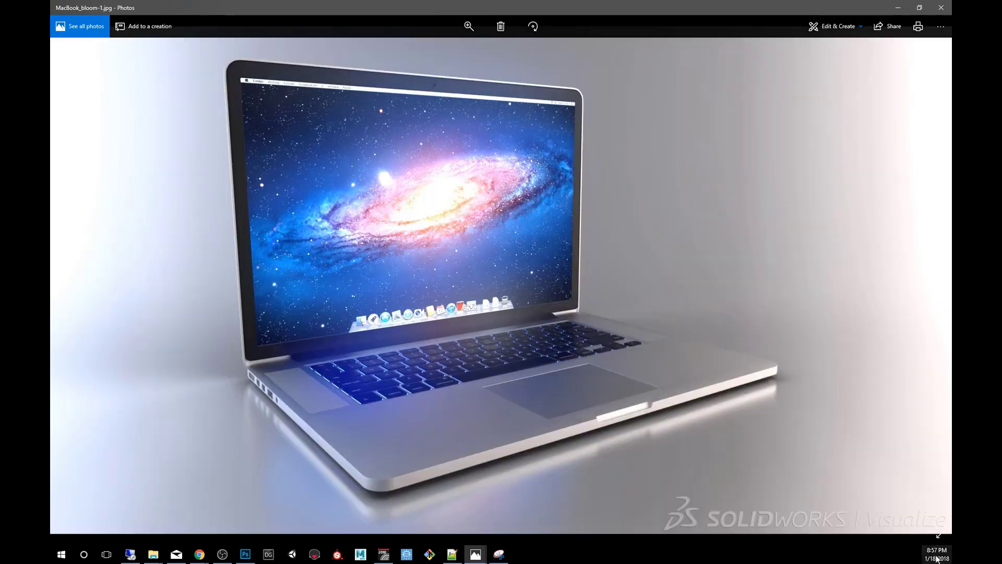